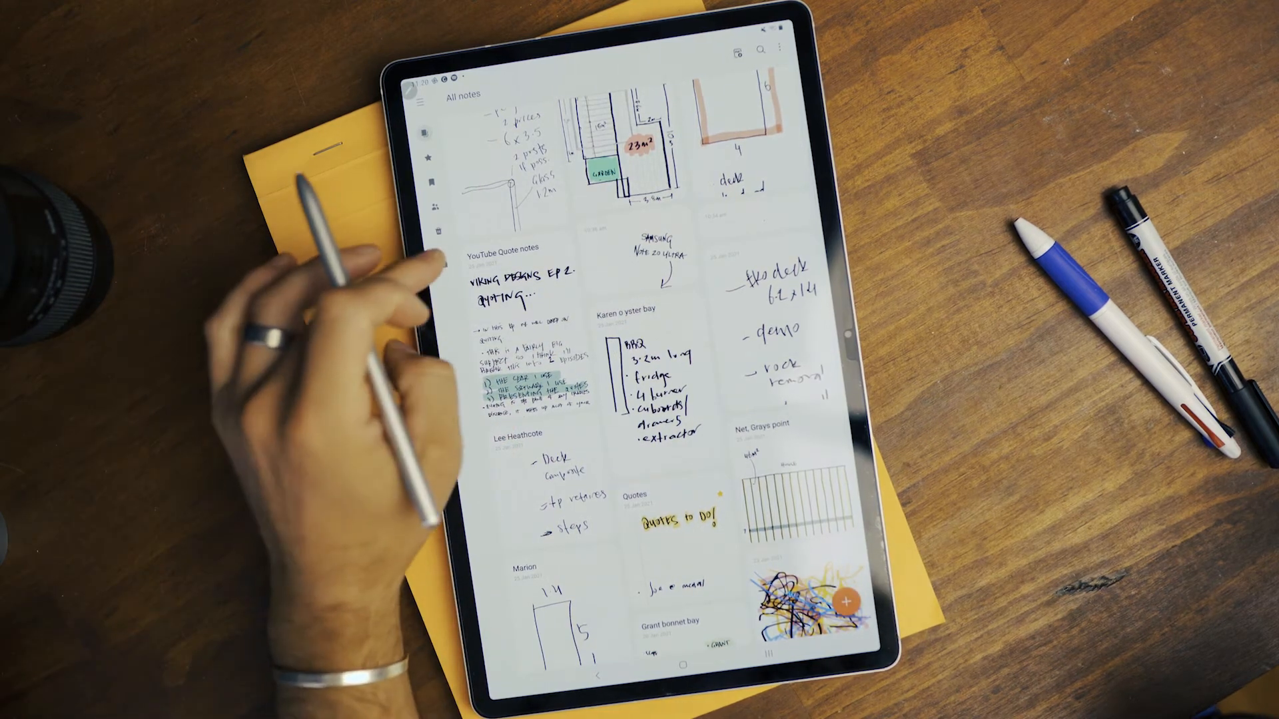
- Open the bonnet bay deck note from its folder and scroll to the rear elevation sketch
{"action": "left_click", "coordinate": [425, 102]}
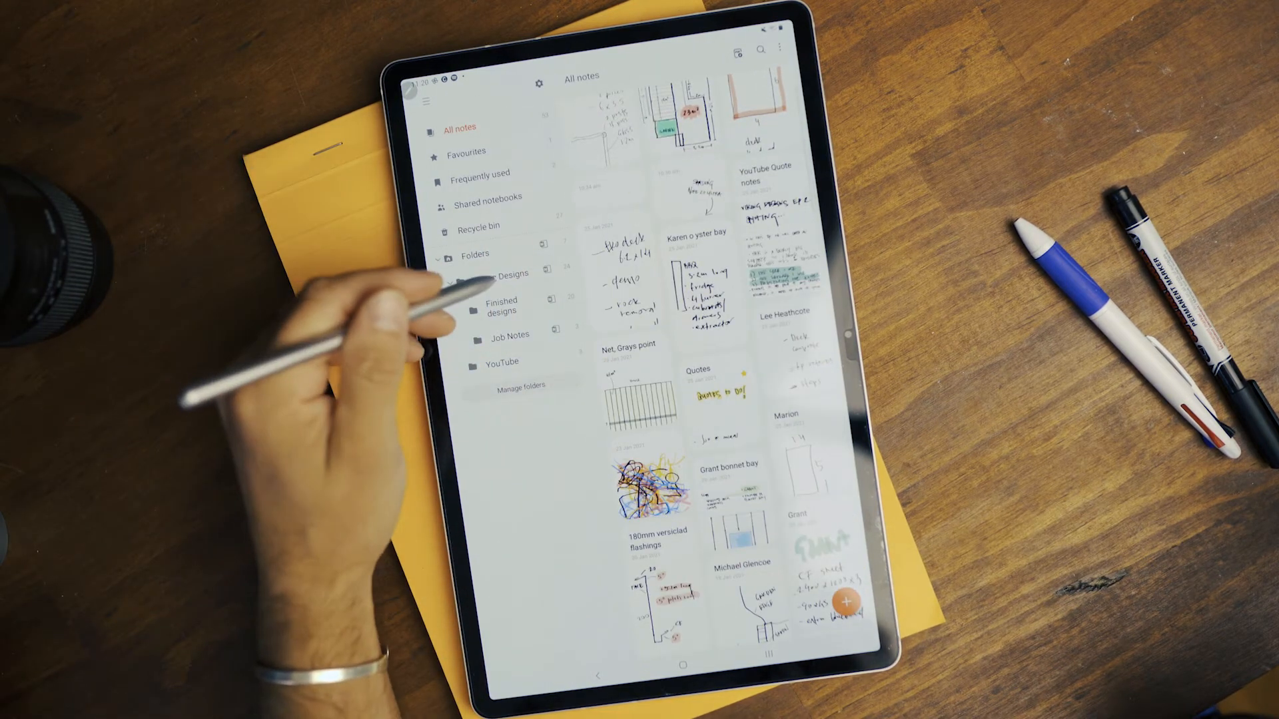
{"action": "left_click", "coordinate": [499, 273]}
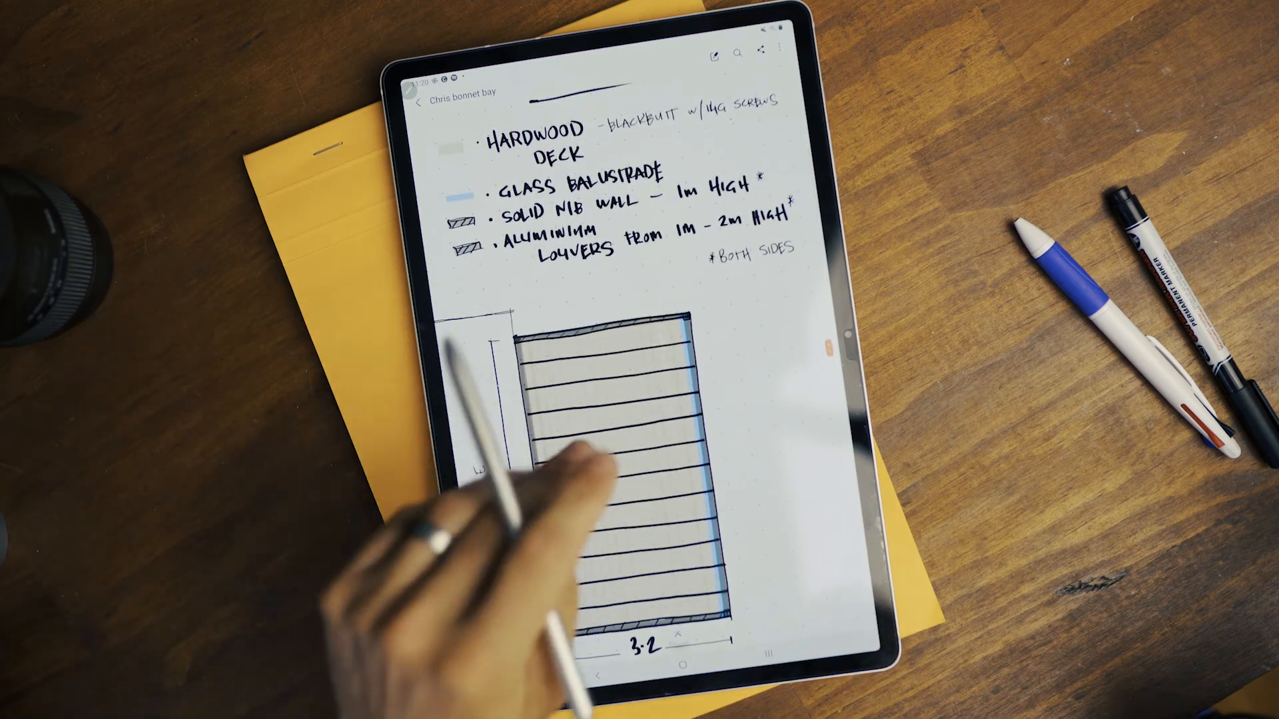
{"action": "scroll", "scroll_direction": "down", "scroll_amount": 3}
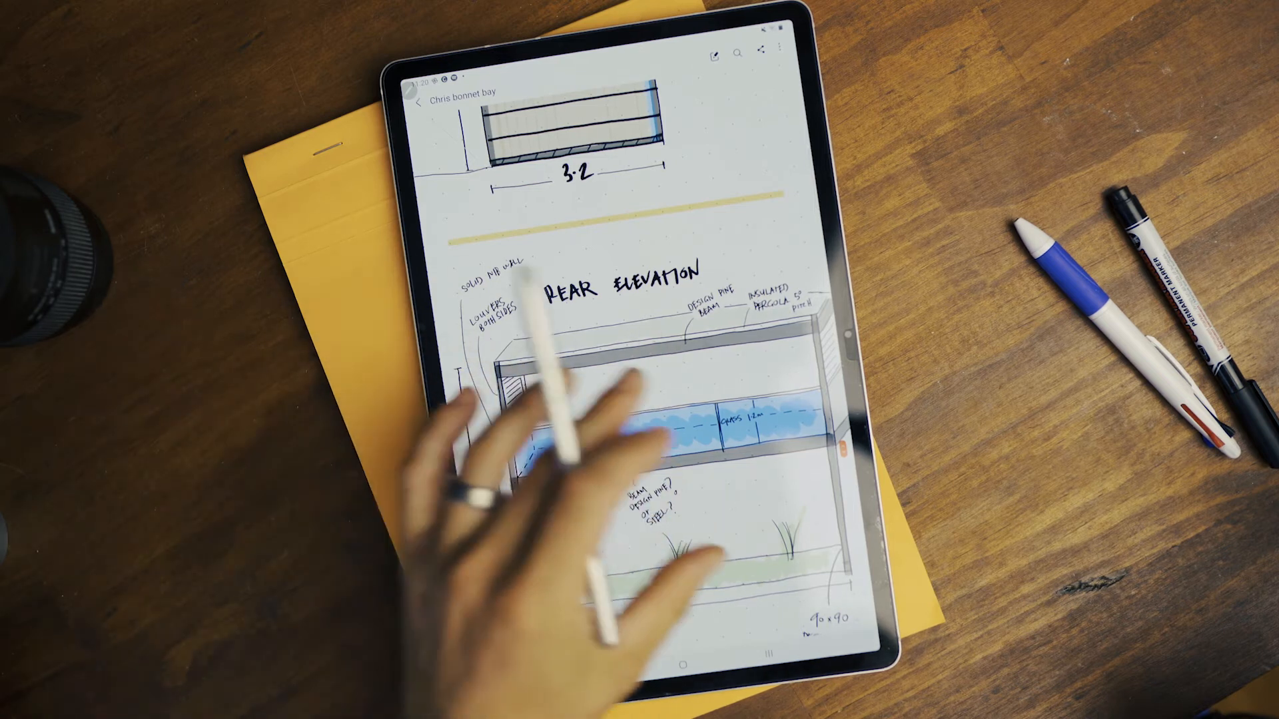
{"action": "scroll", "scroll_direction": "down", "scroll_amount": 3}
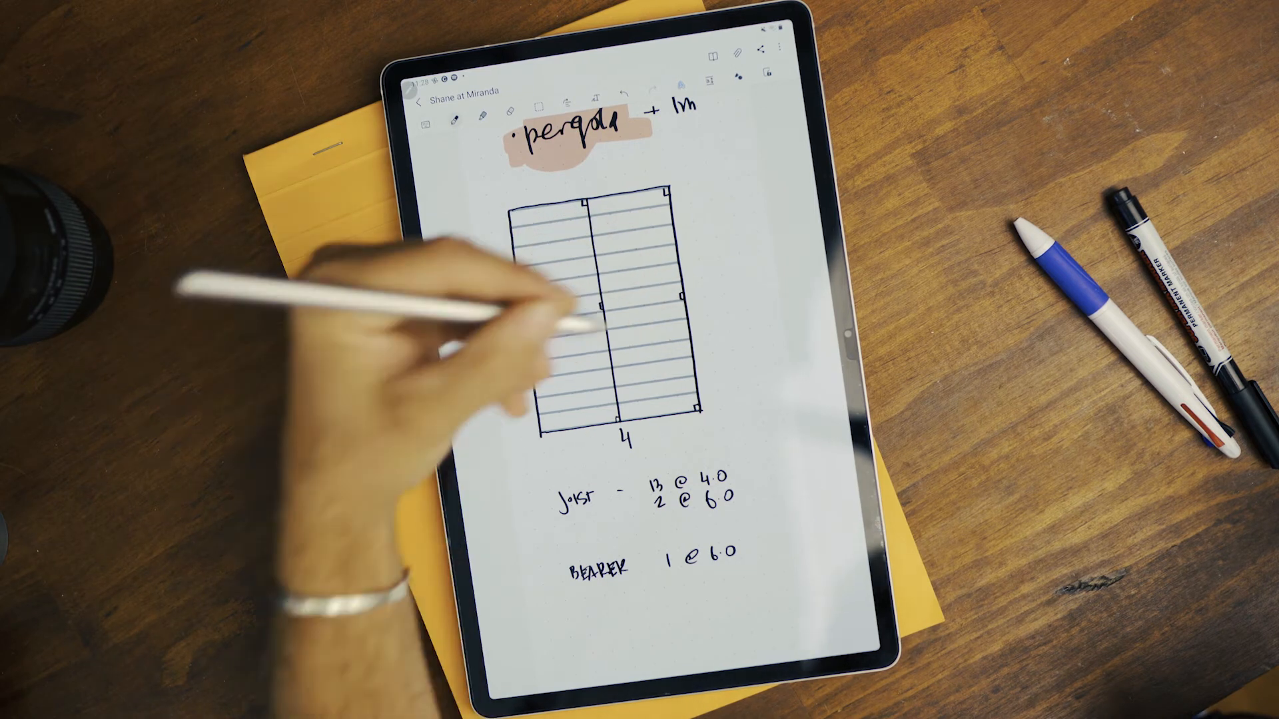
- Handwrite the POST line (6 @ 1.2m) and a LABOUR heading under the bearer entry
{"action": "type", "text": "POST 6 @ 1.2m"}
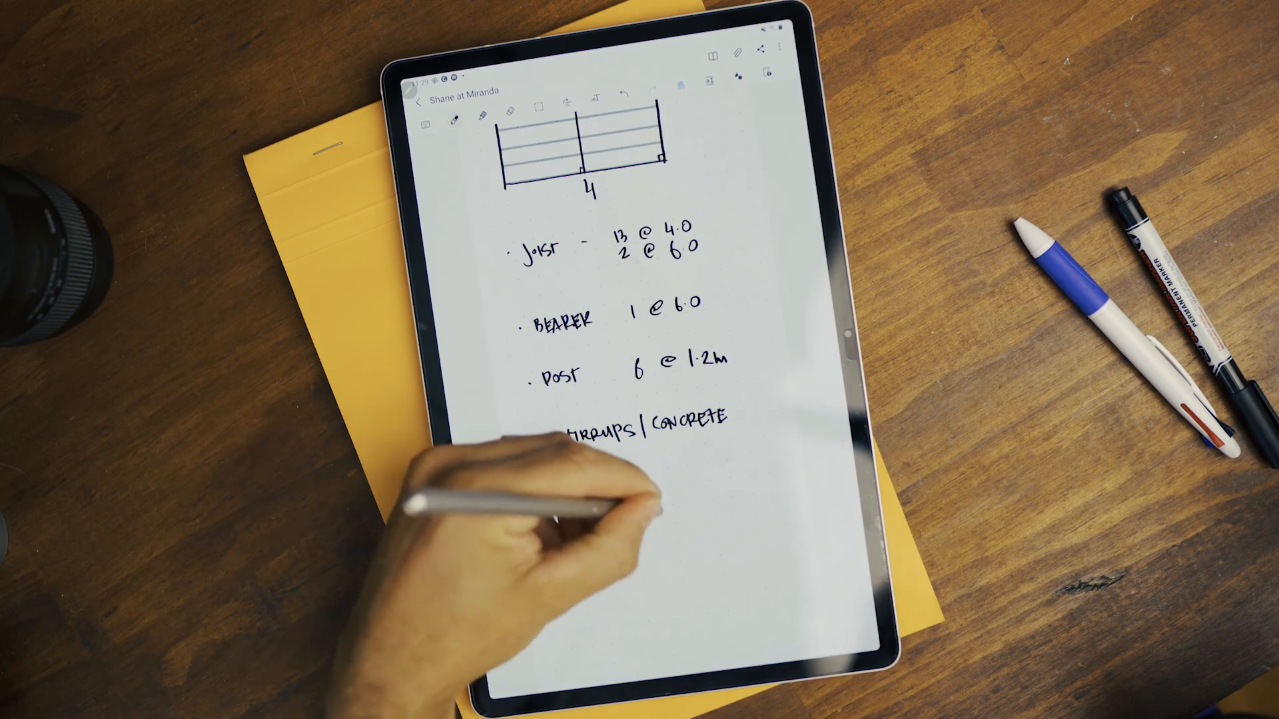
{"action": "type", "text": "LABOUR"}
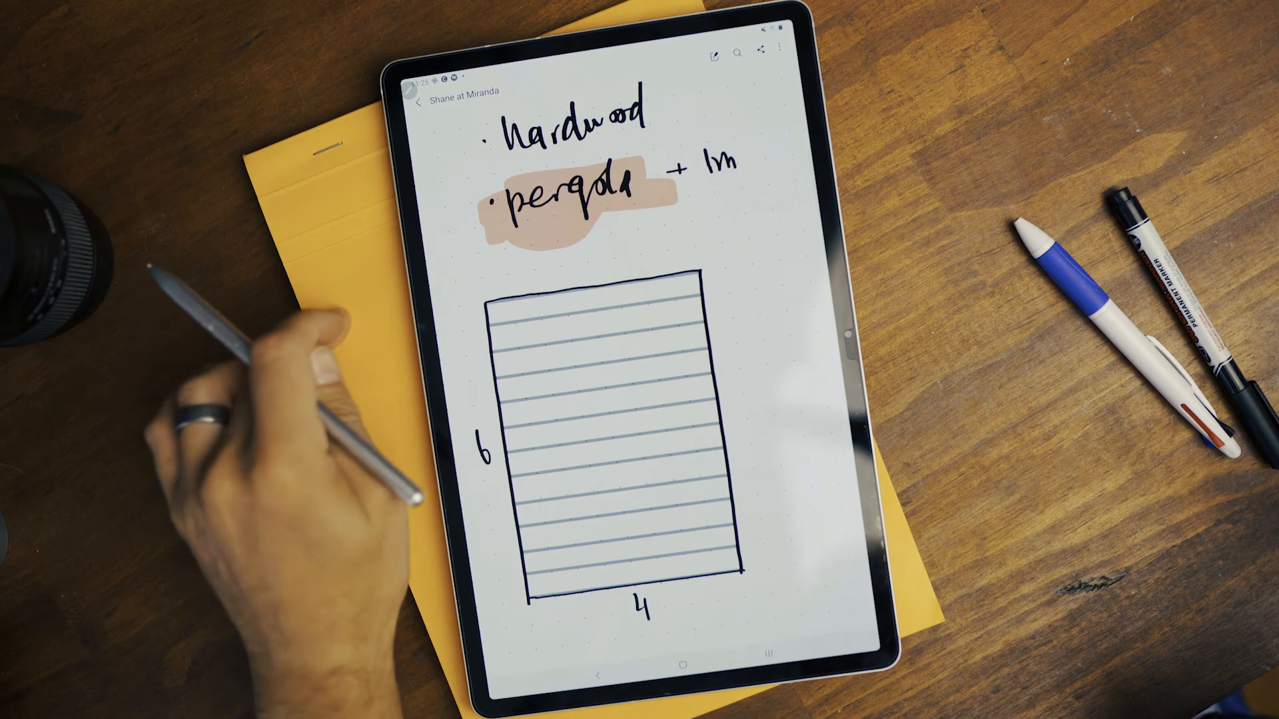
{"action": "mouse_move", "coordinate": [245, 368]}
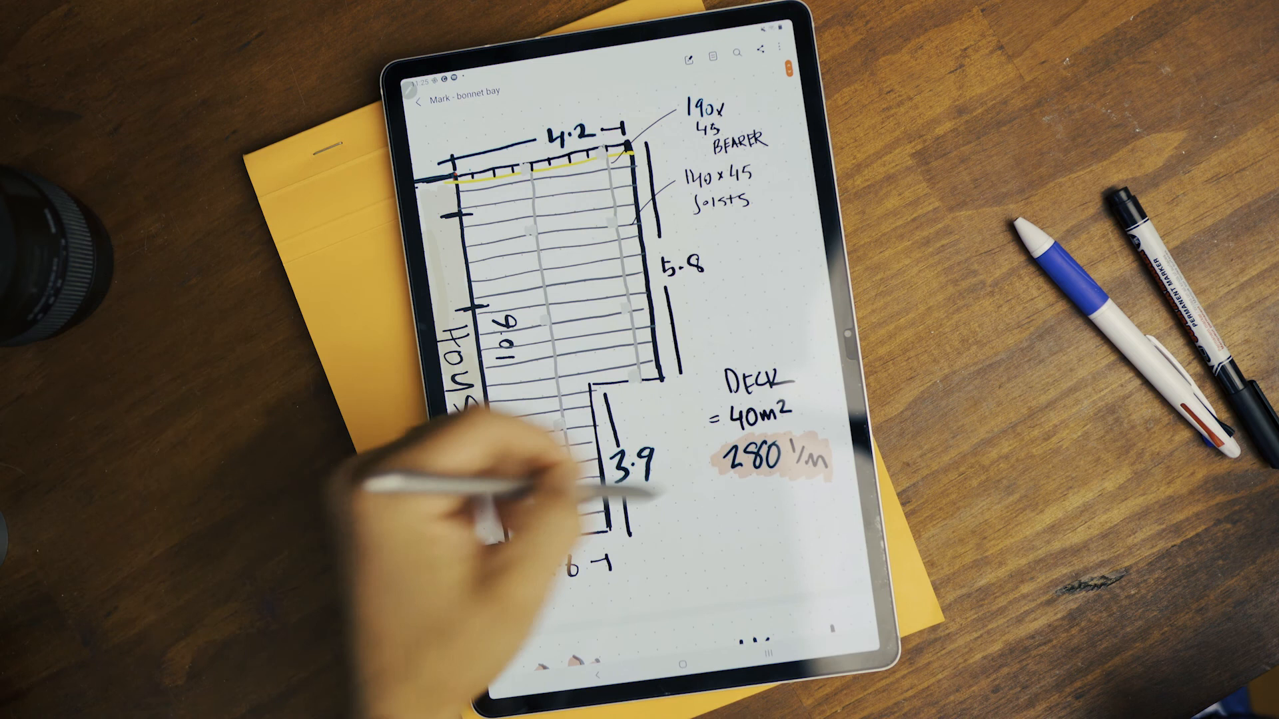
- Scroll through the Mark - bonnet bay note down to its DECK materials list
{"action": "scroll", "scroll_direction": "down", "scroll_amount": 3}
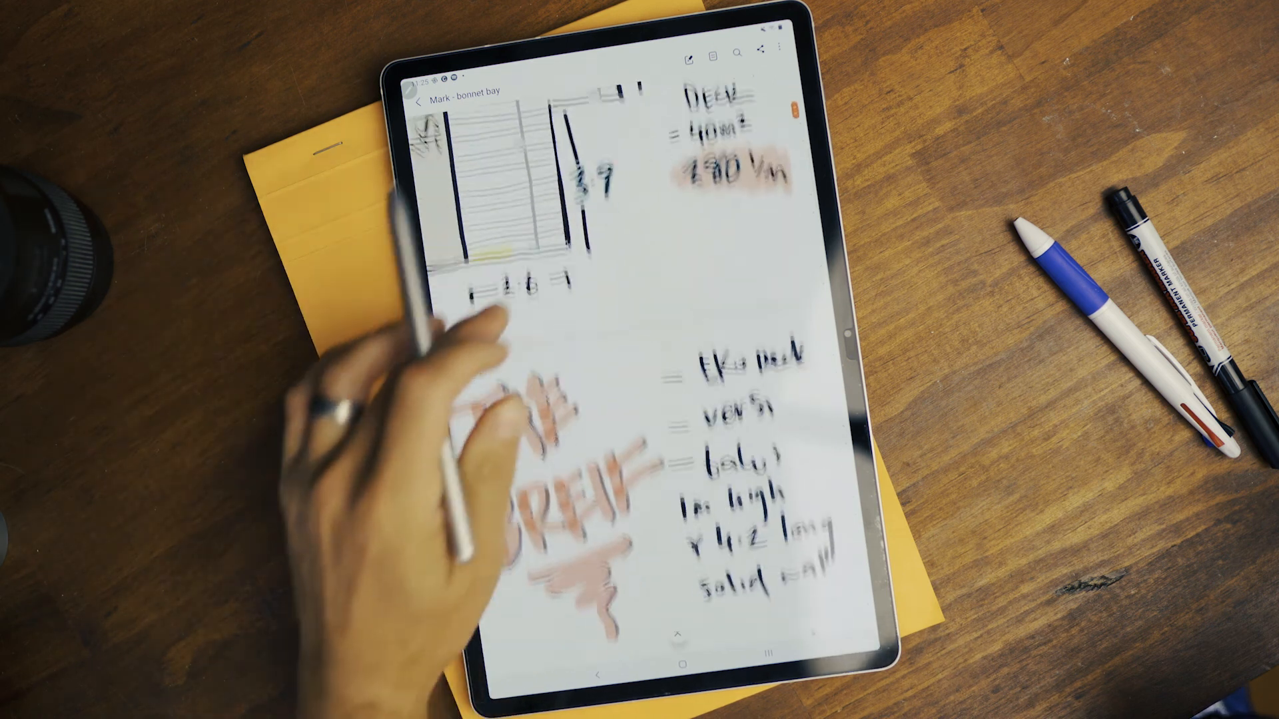
{"action": "scroll", "scroll_direction": "down", "scroll_amount": 3}
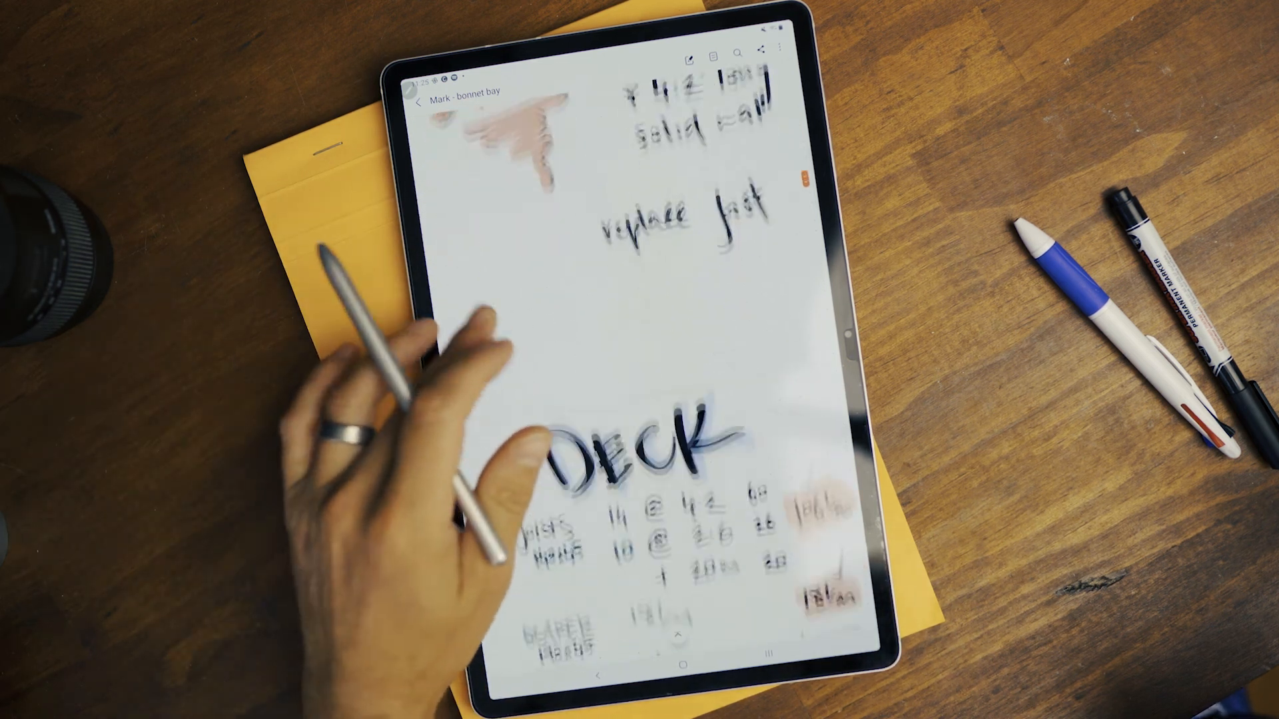